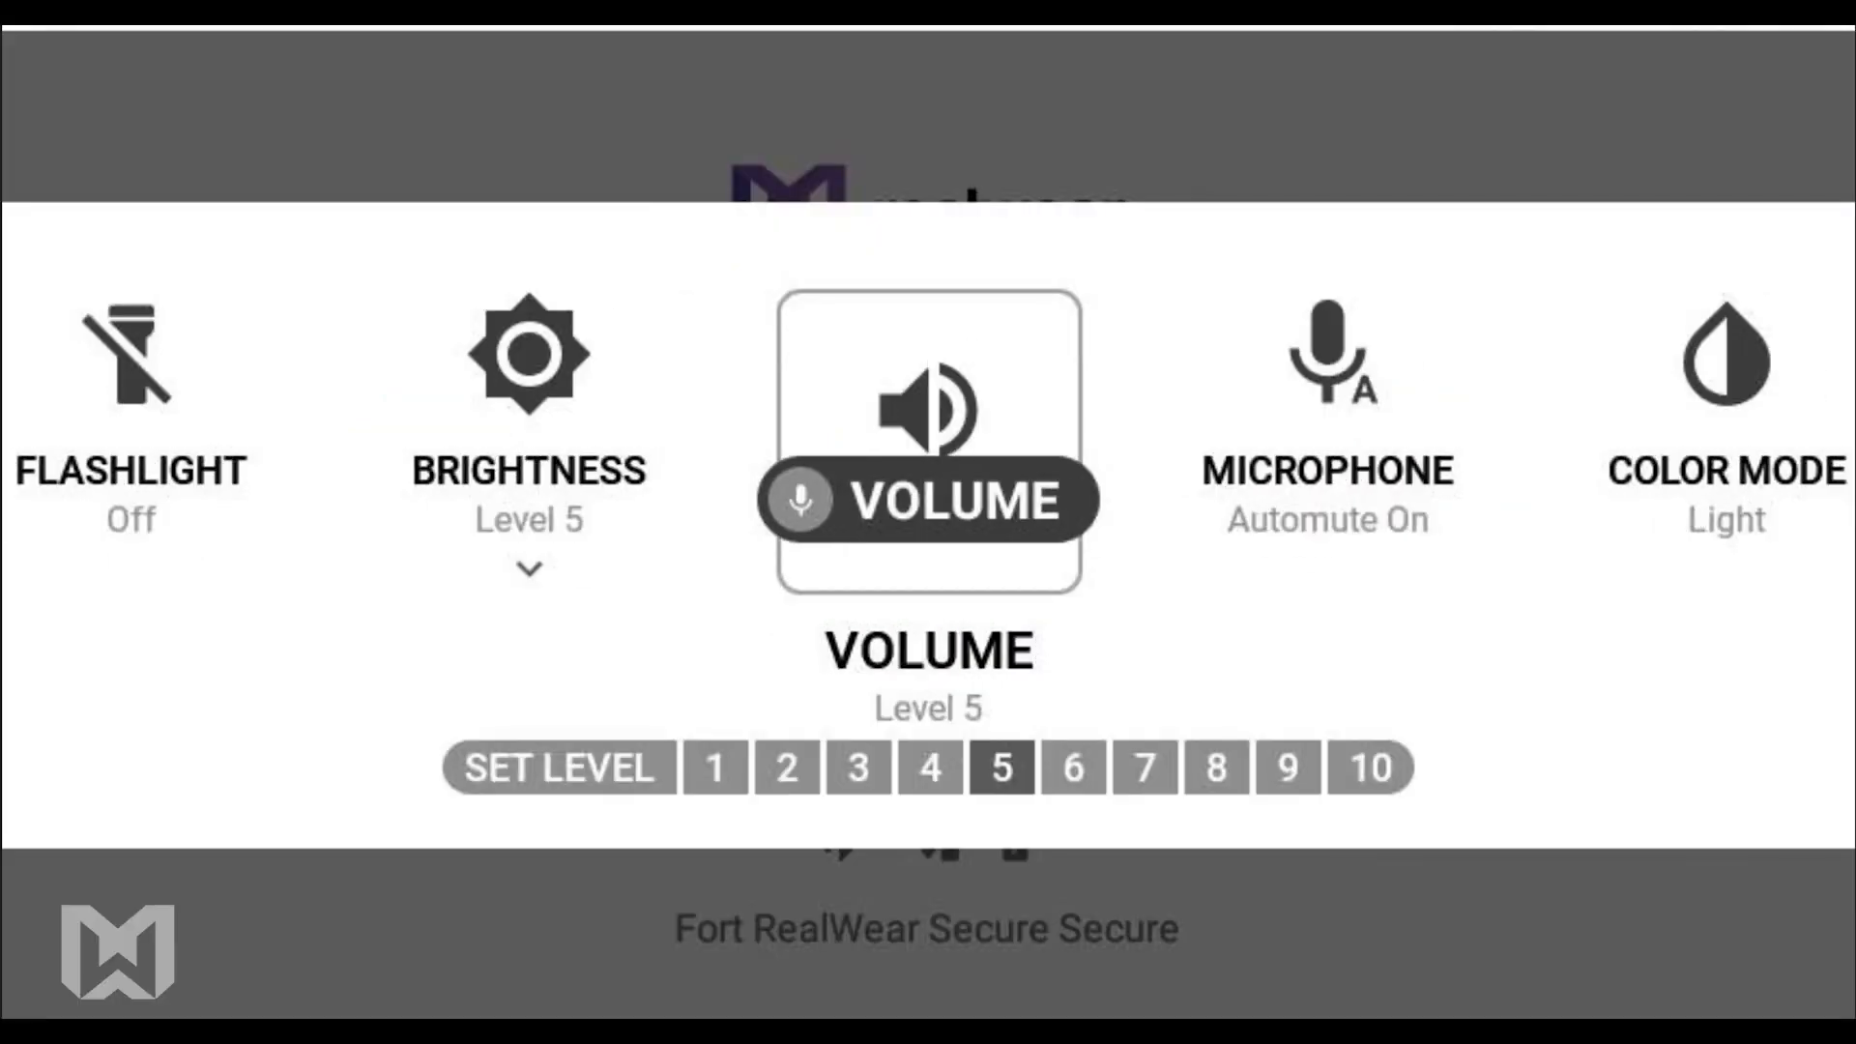
Show the volume SET LEVEL bar at Level 5 in the quick settings panel
click(1371, 767)
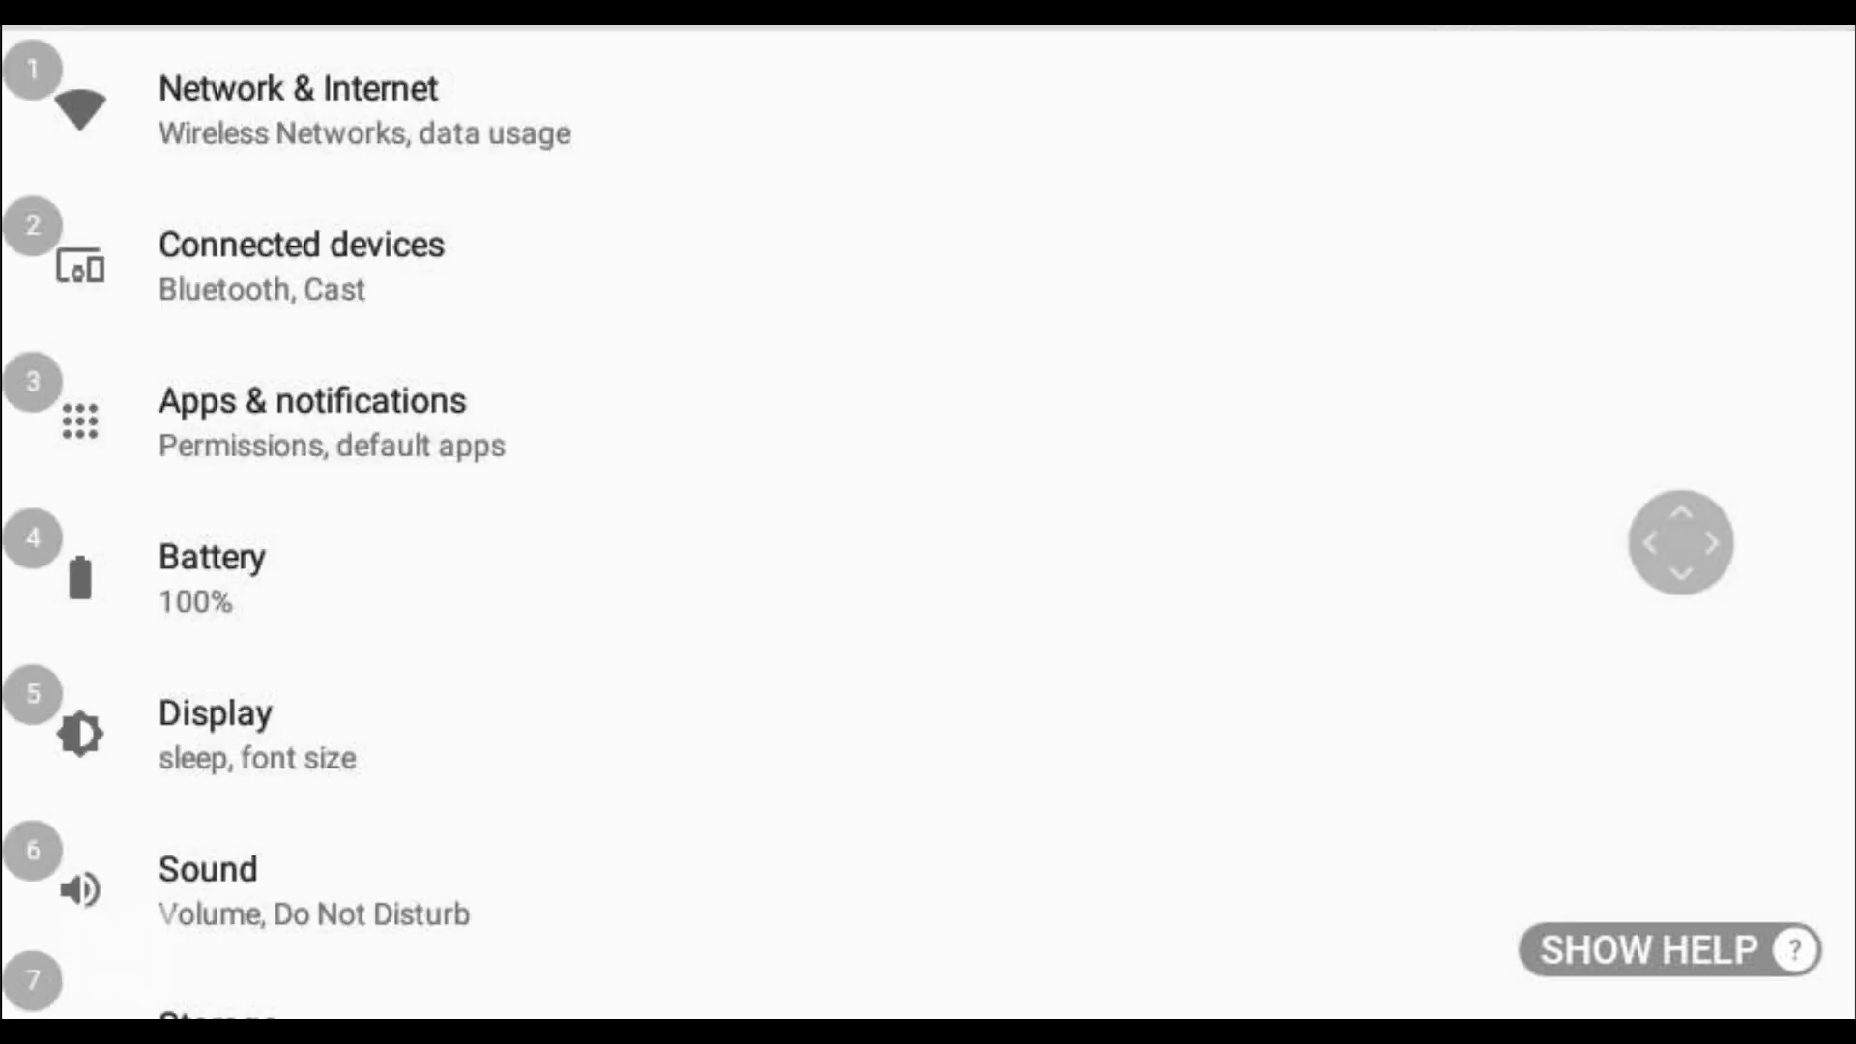
Open Connected devices in Settings to show Bluetooth, Cast, Printing and USB
click(332, 244)
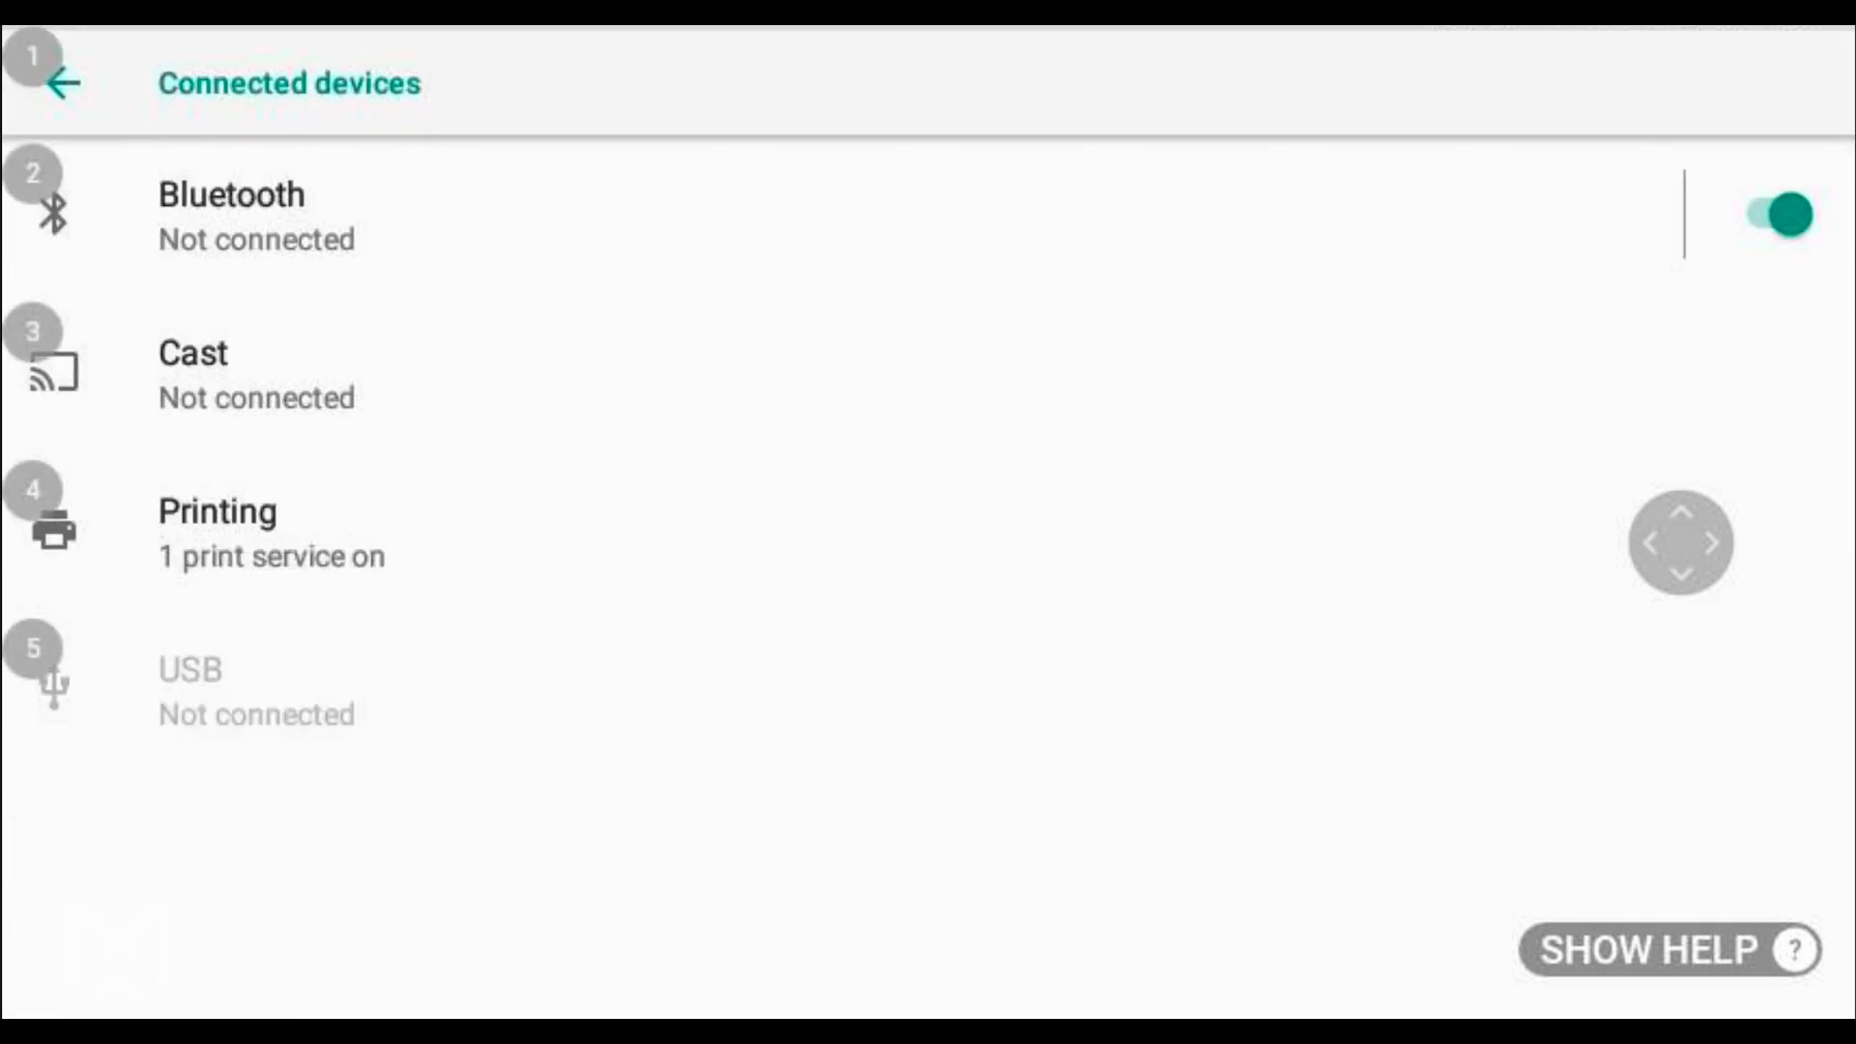
Open Cast and enable wireless display from the overflow menu
click(236, 373)
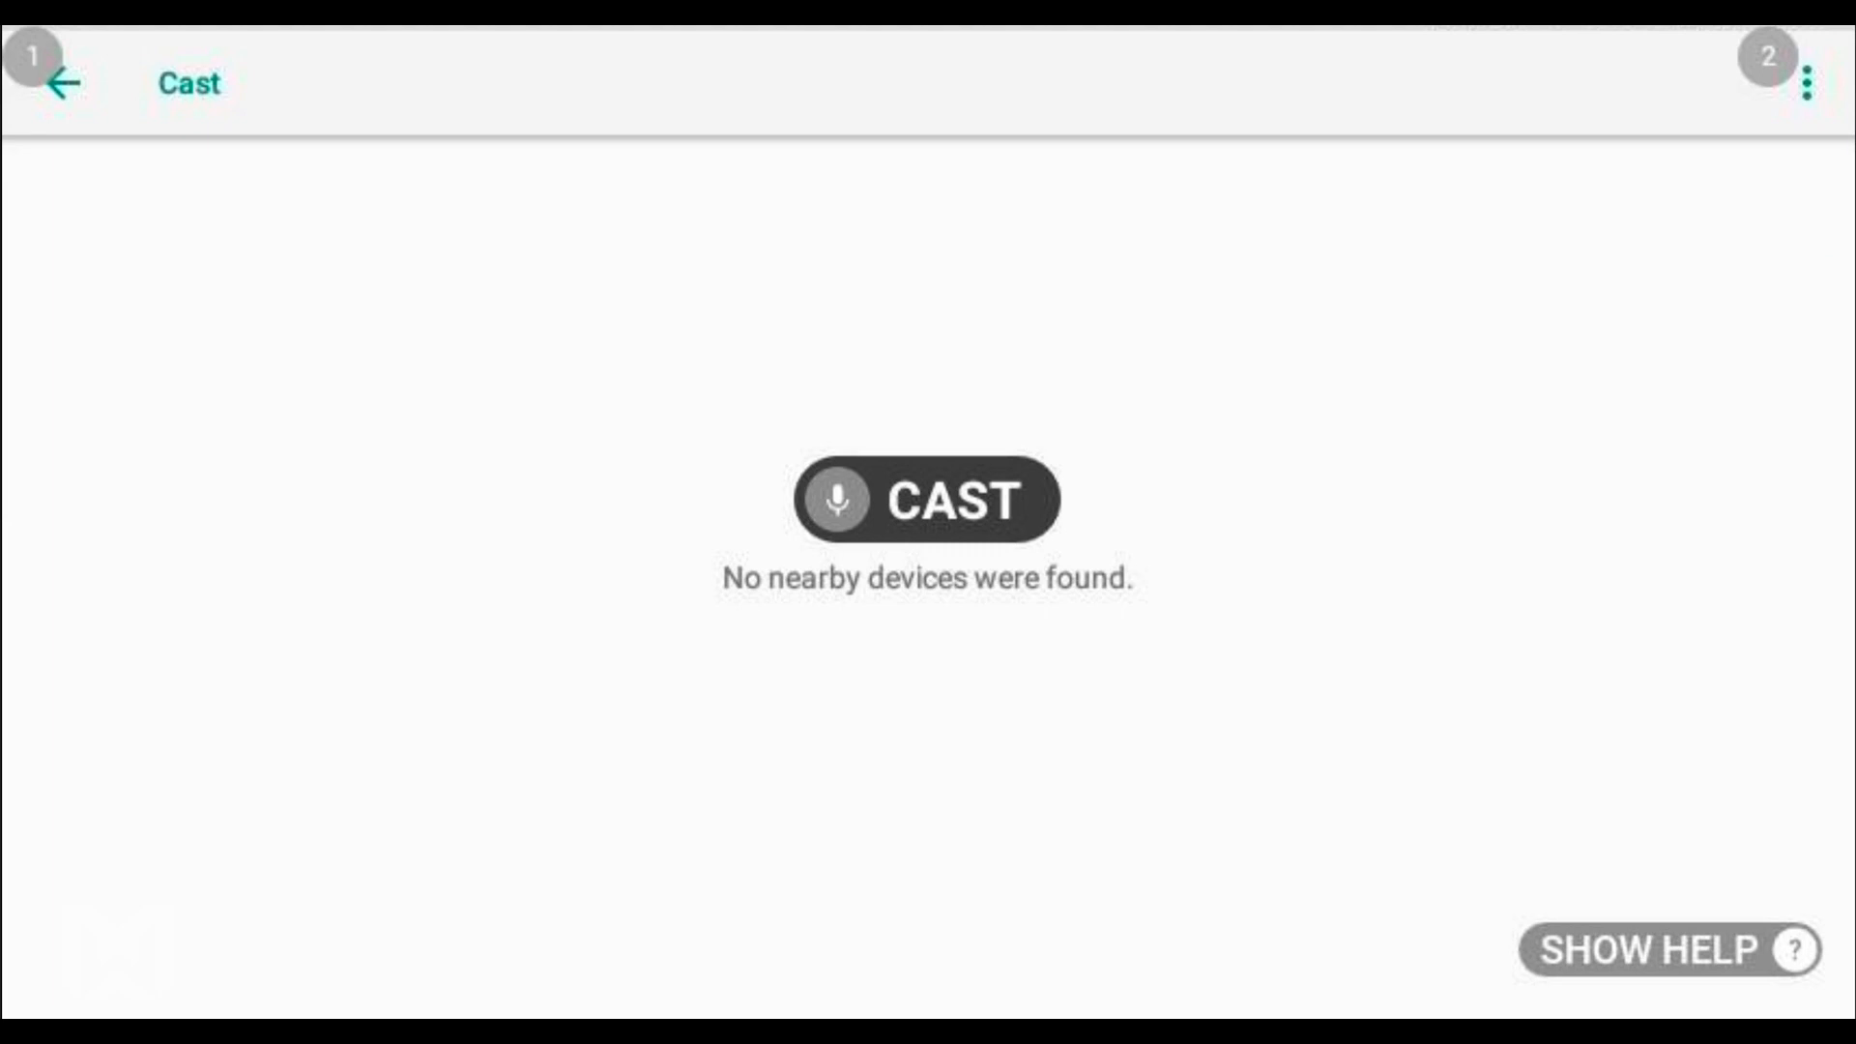
click(927, 499)
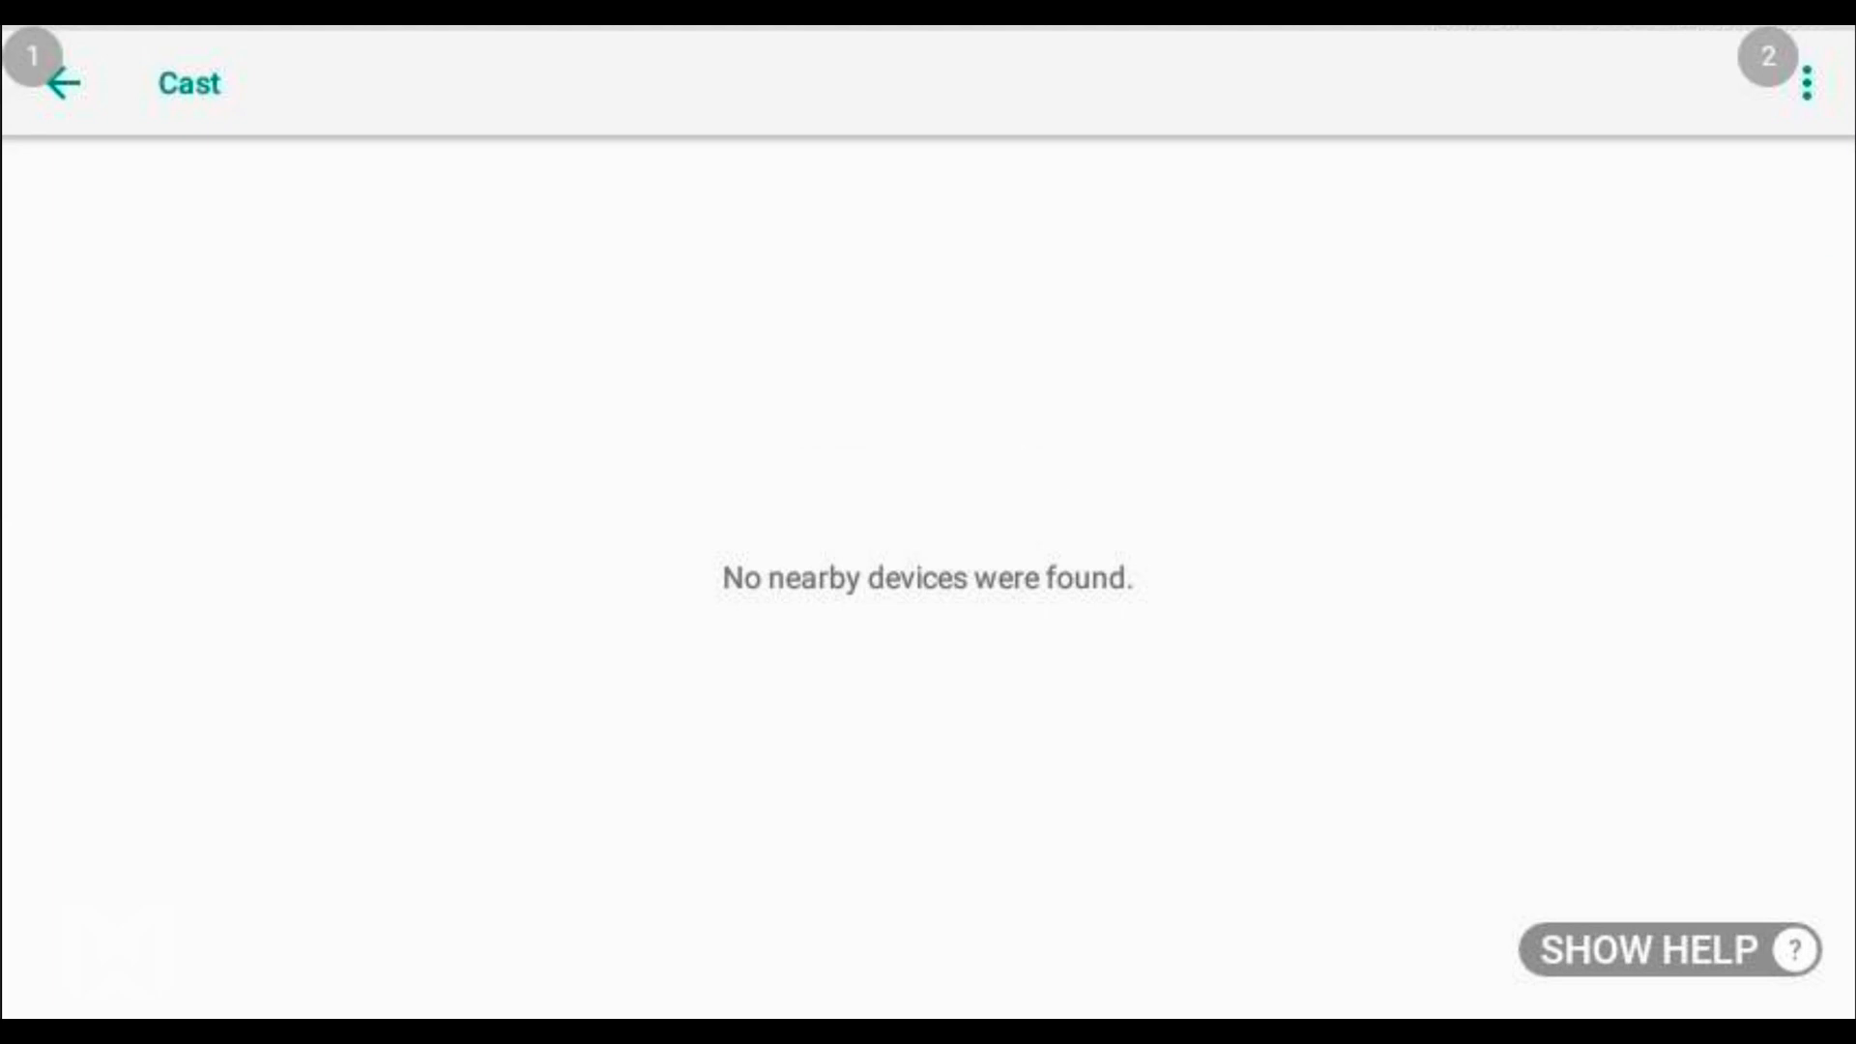
click(1809, 88)
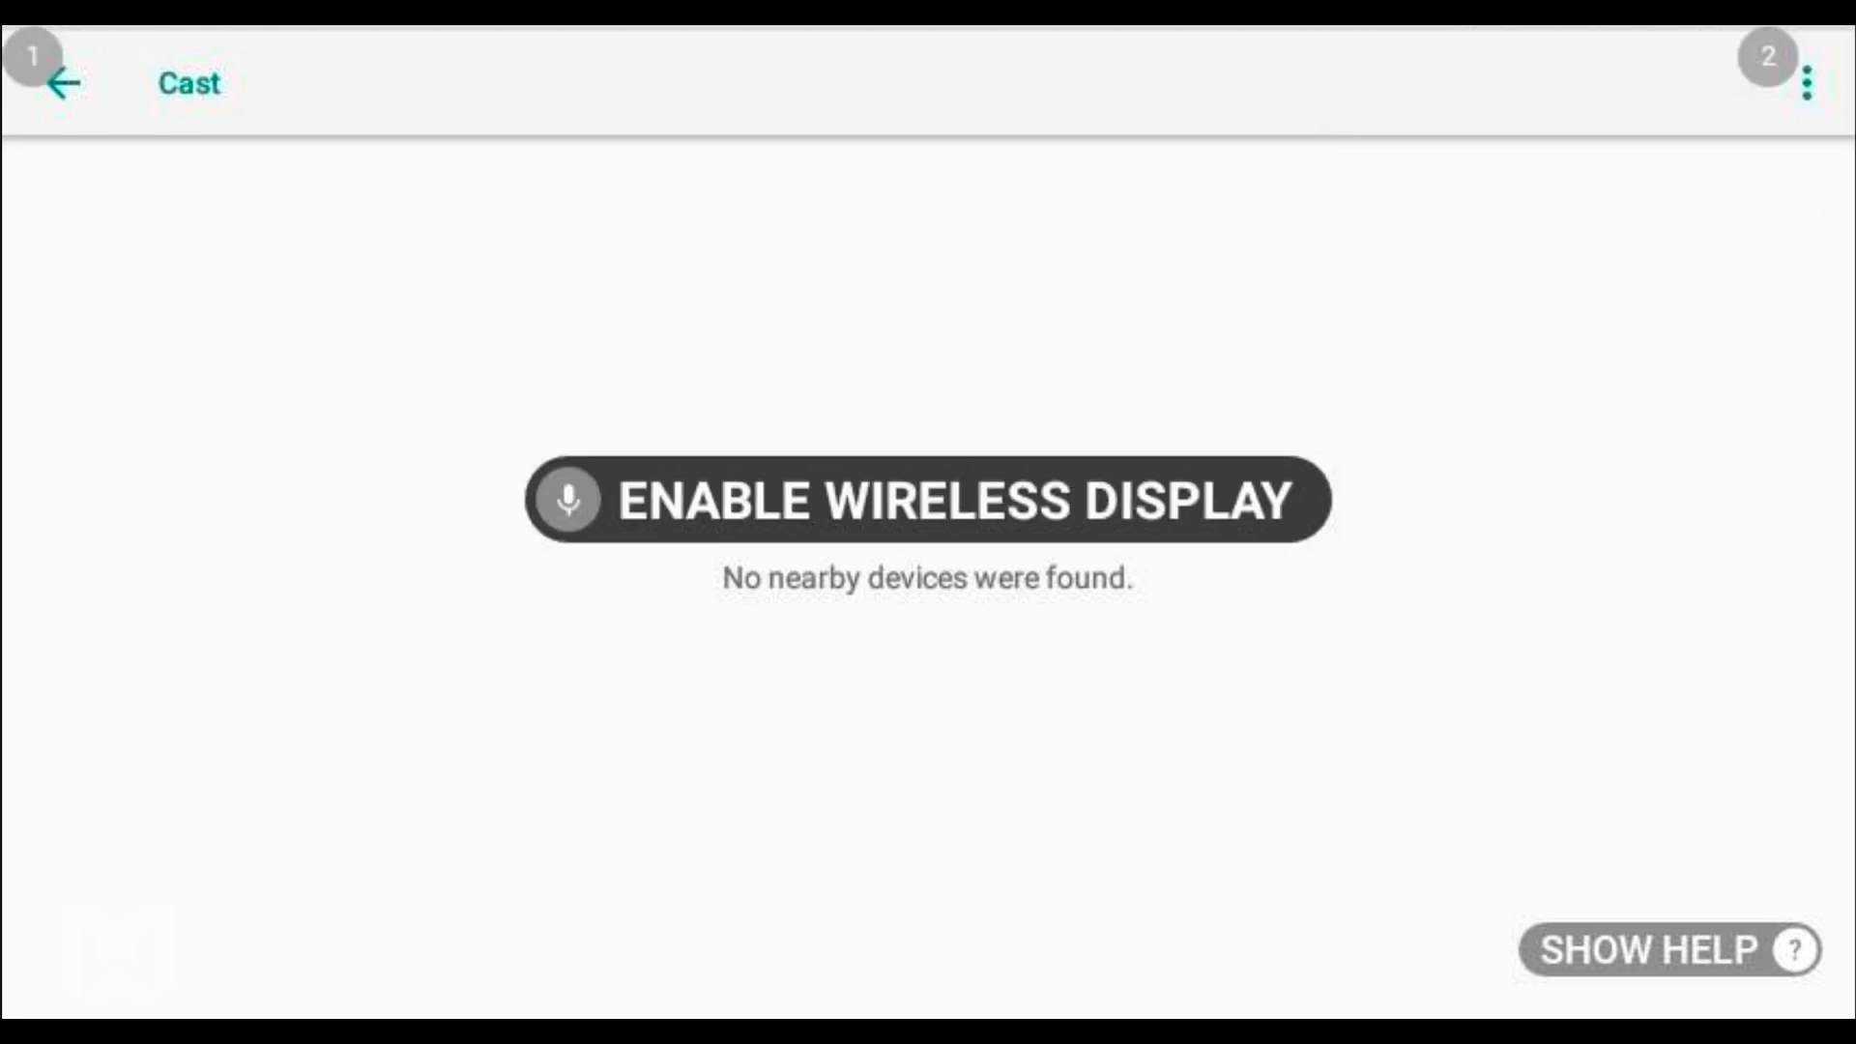
click(926, 499)
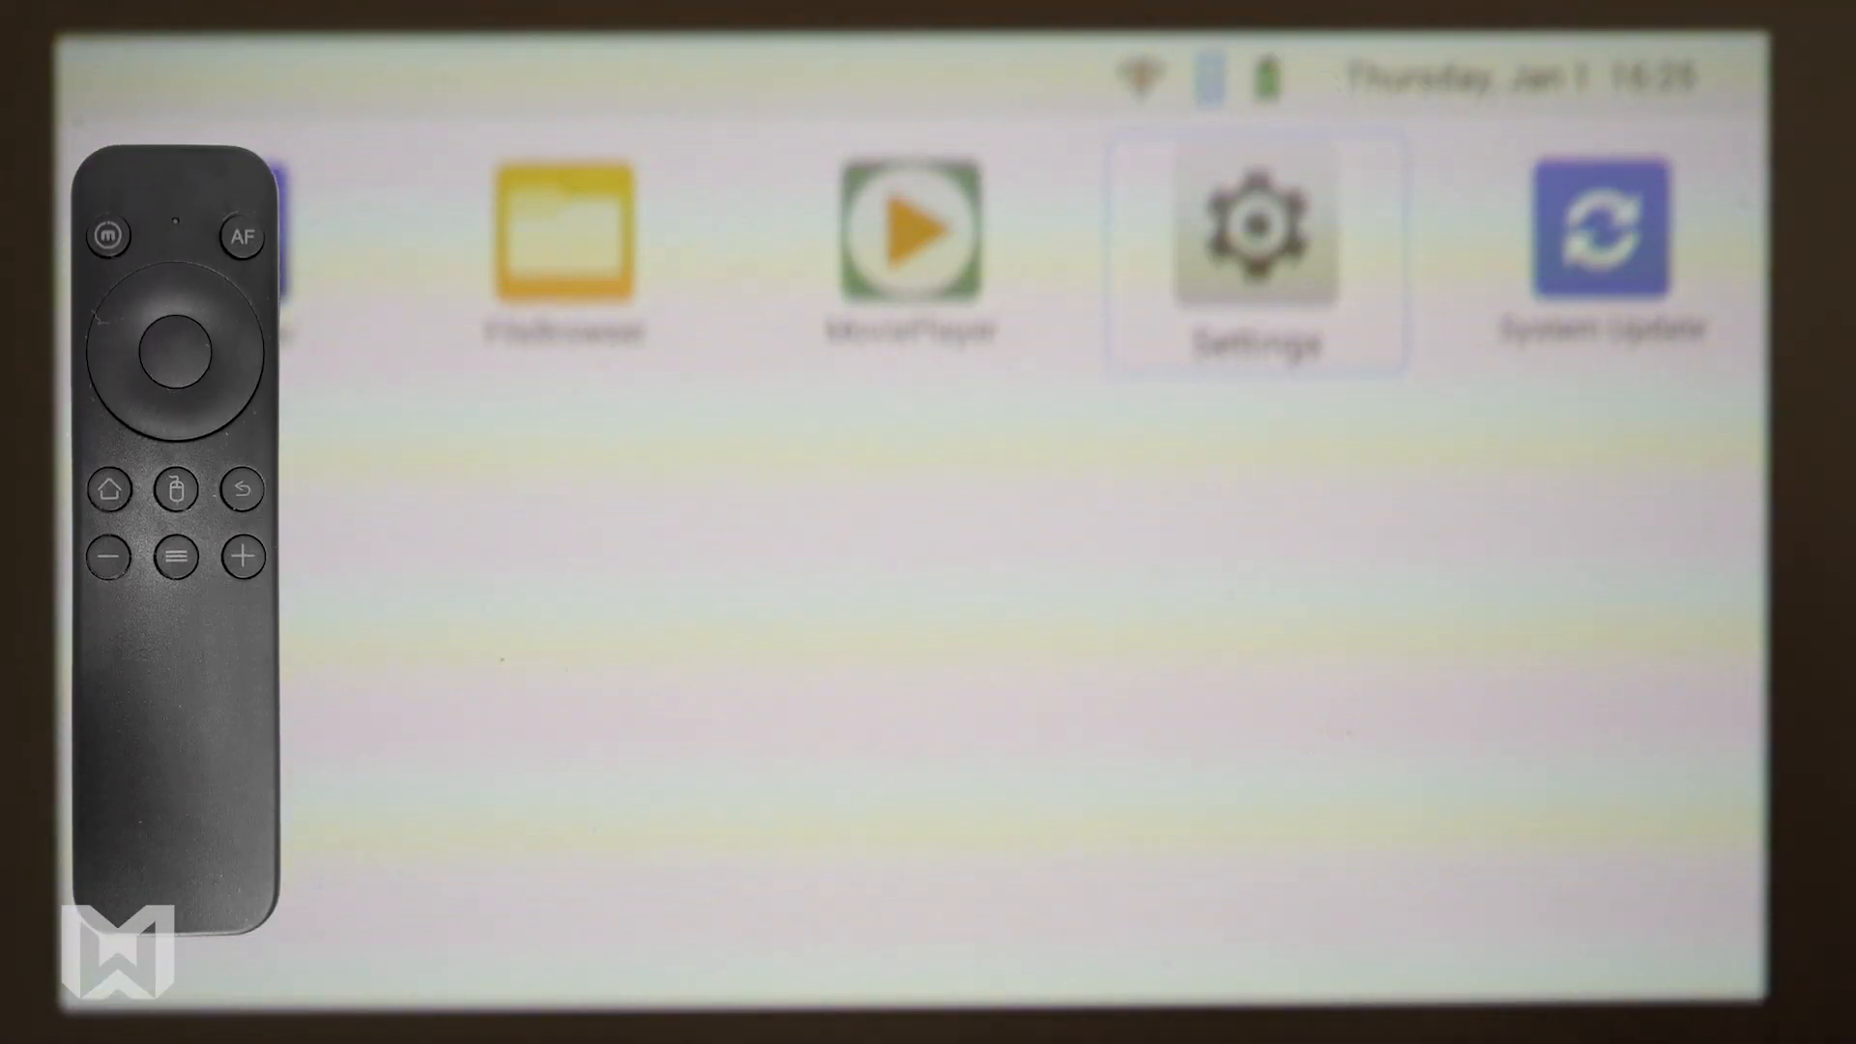
Autofocus the projector and switch its input source to Screen Mirroring
click(242, 236)
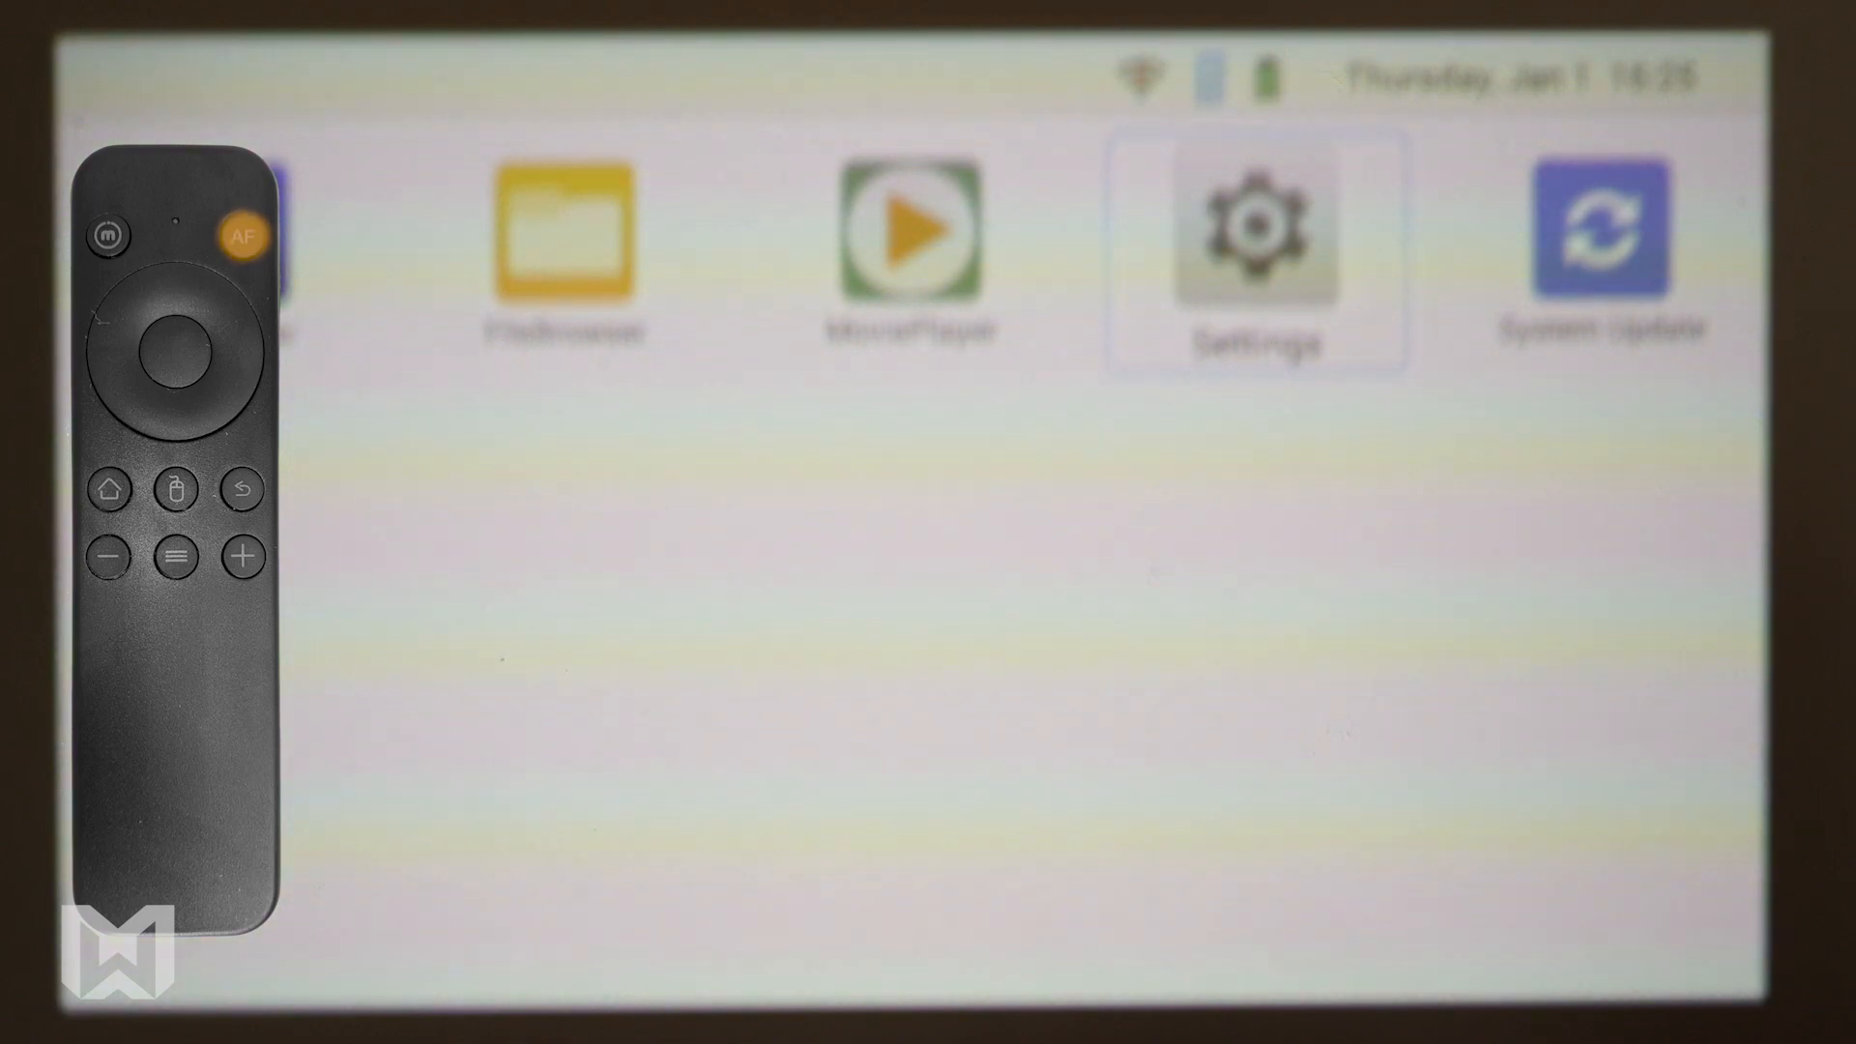
click(242, 233)
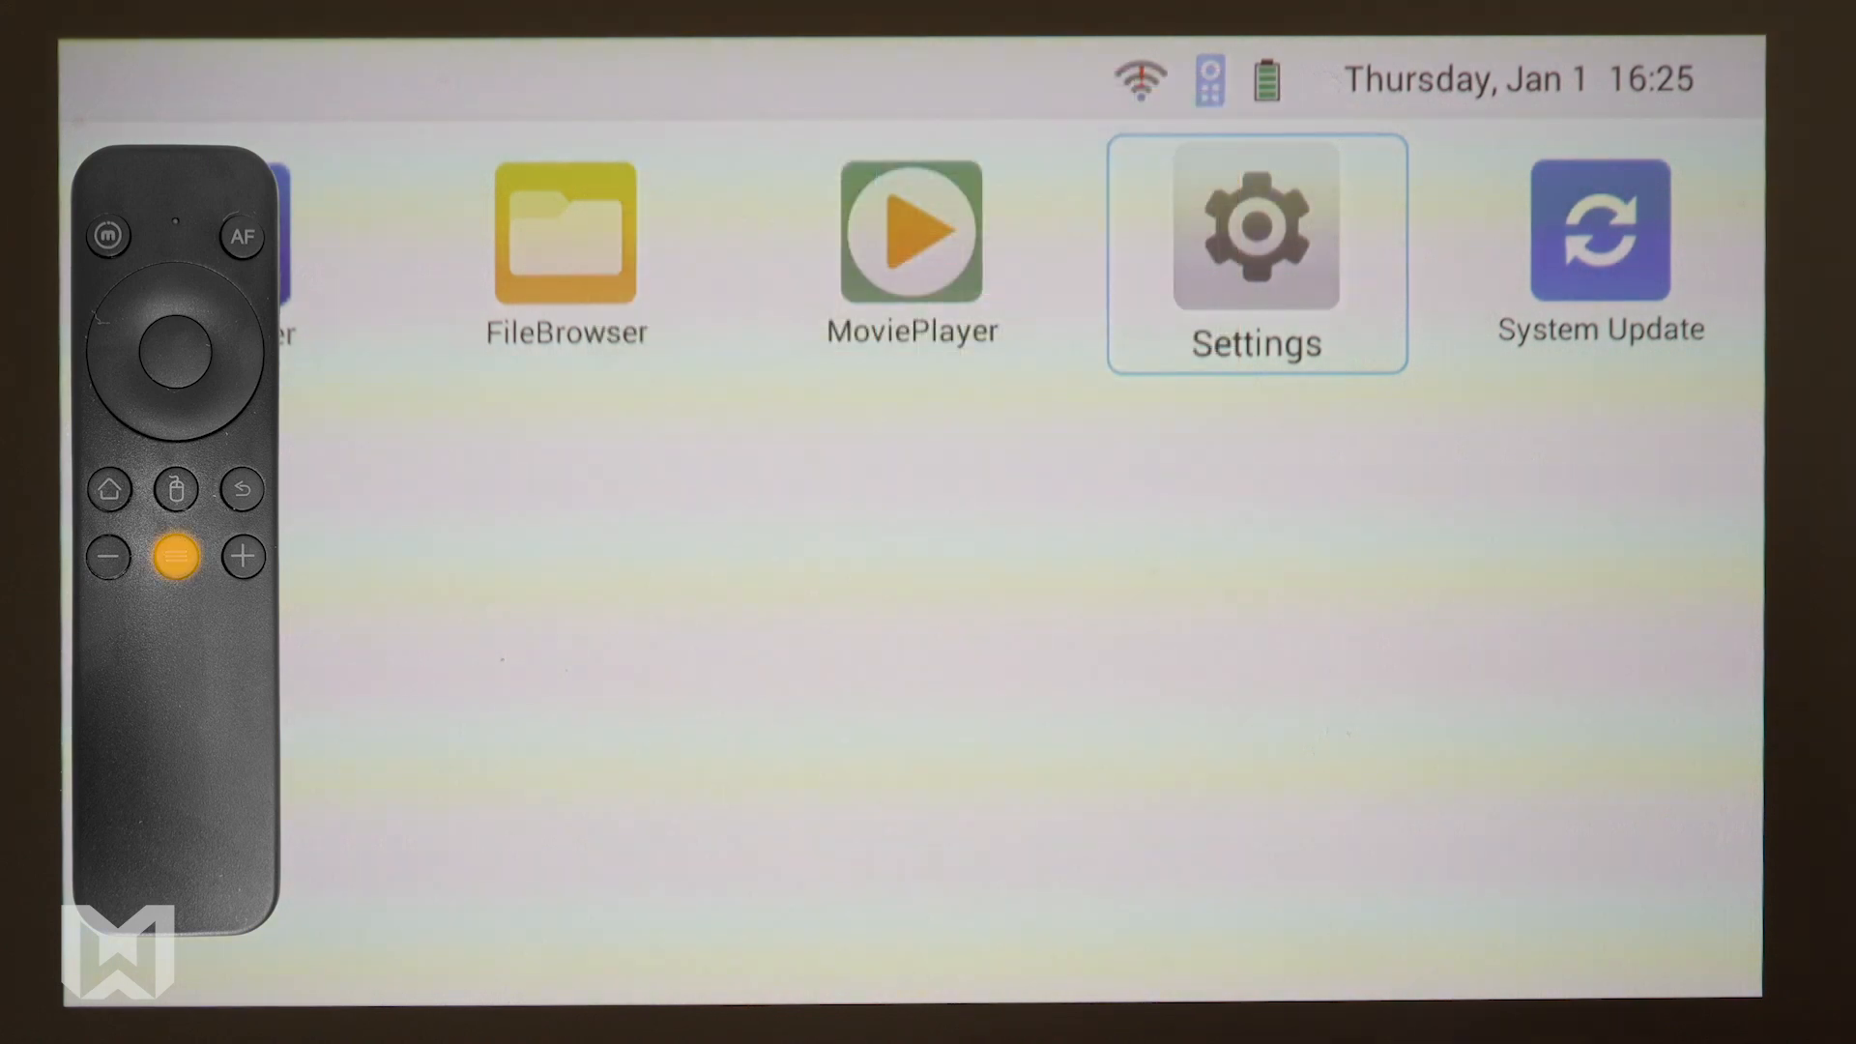
click(1255, 228)
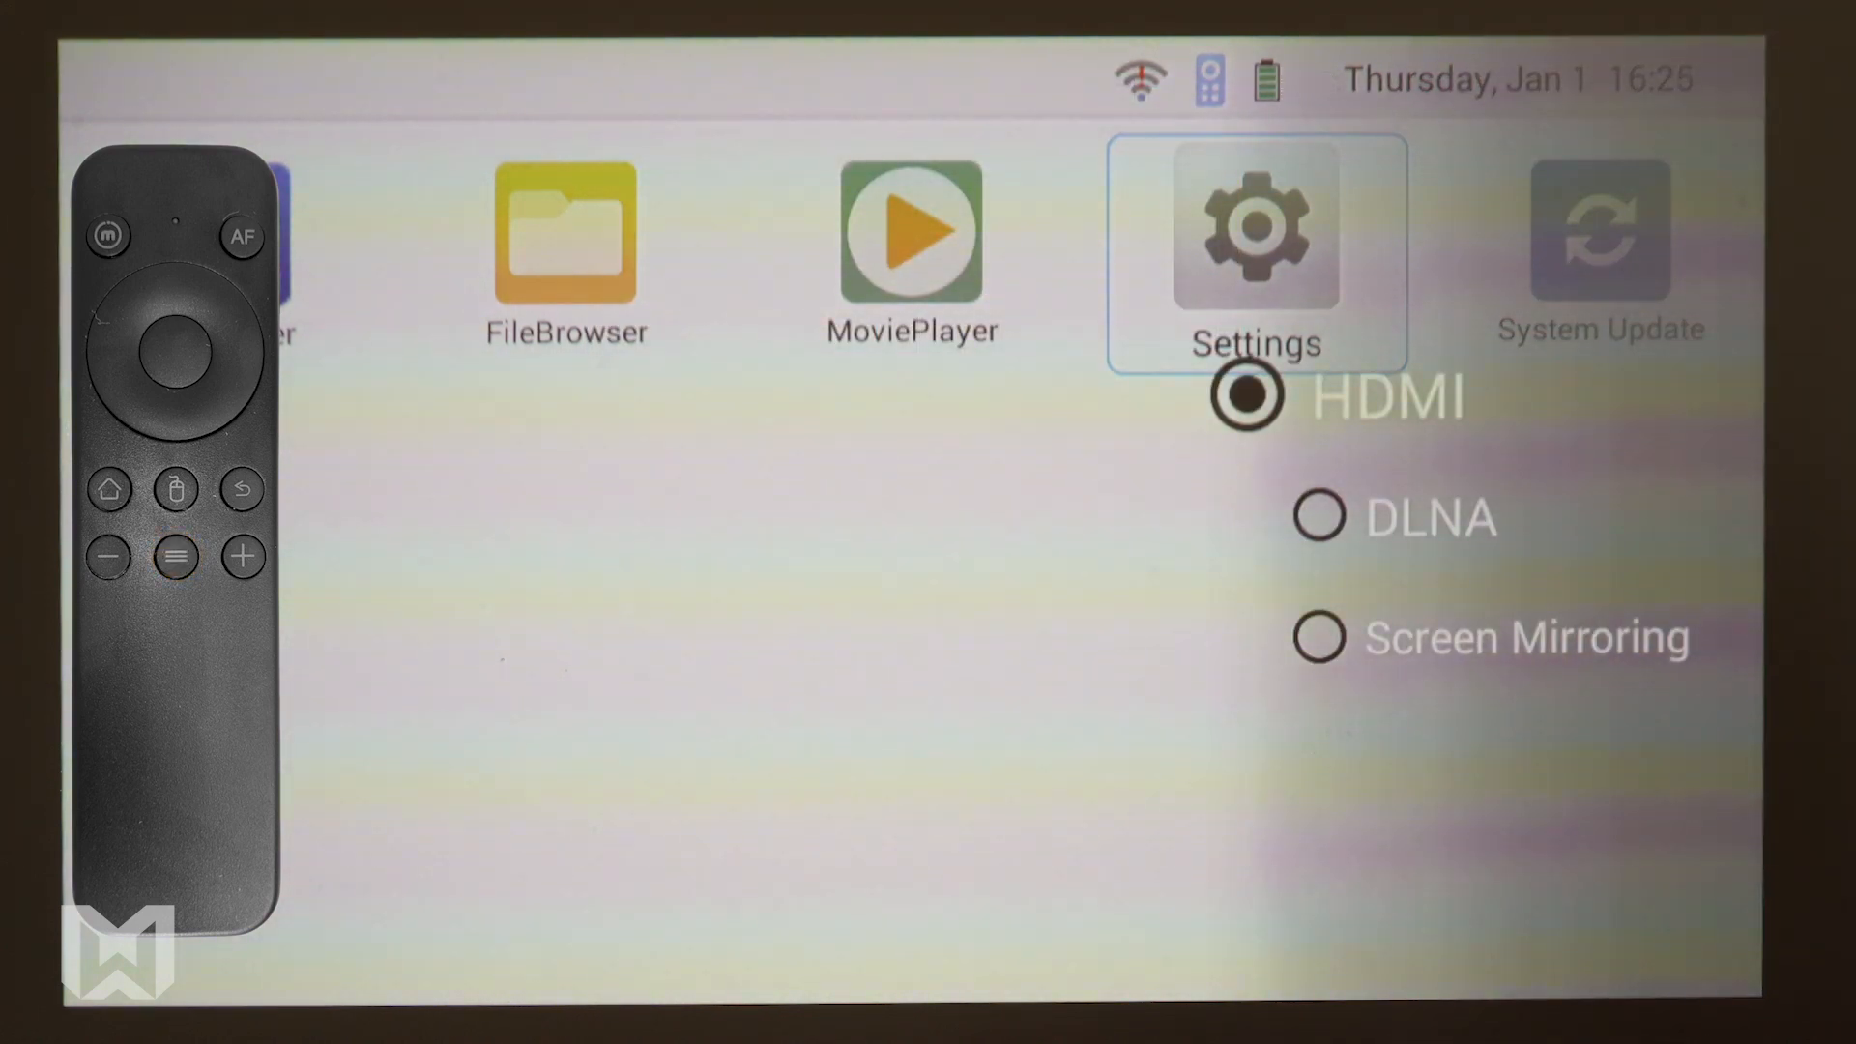
click(1318, 637)
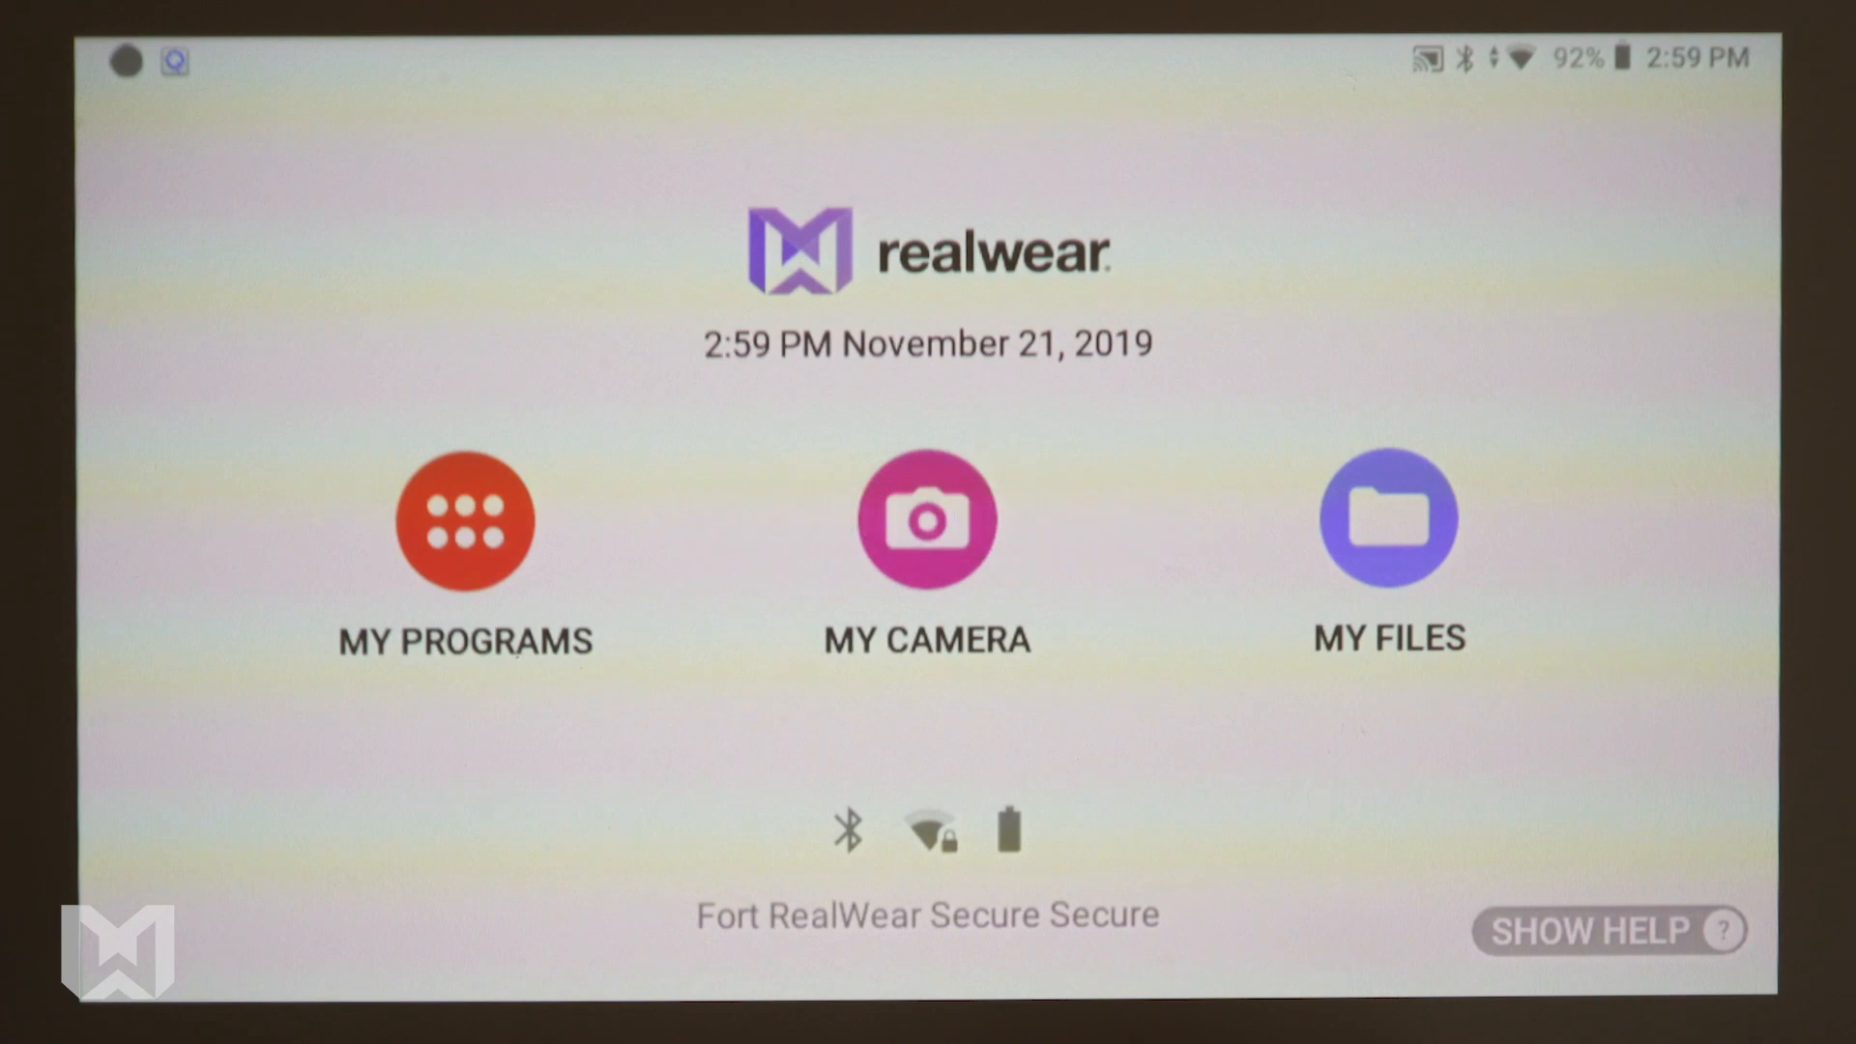
Launch My Camera to show the viewfinder with exposure, zoom, photo and video options
click(927, 521)
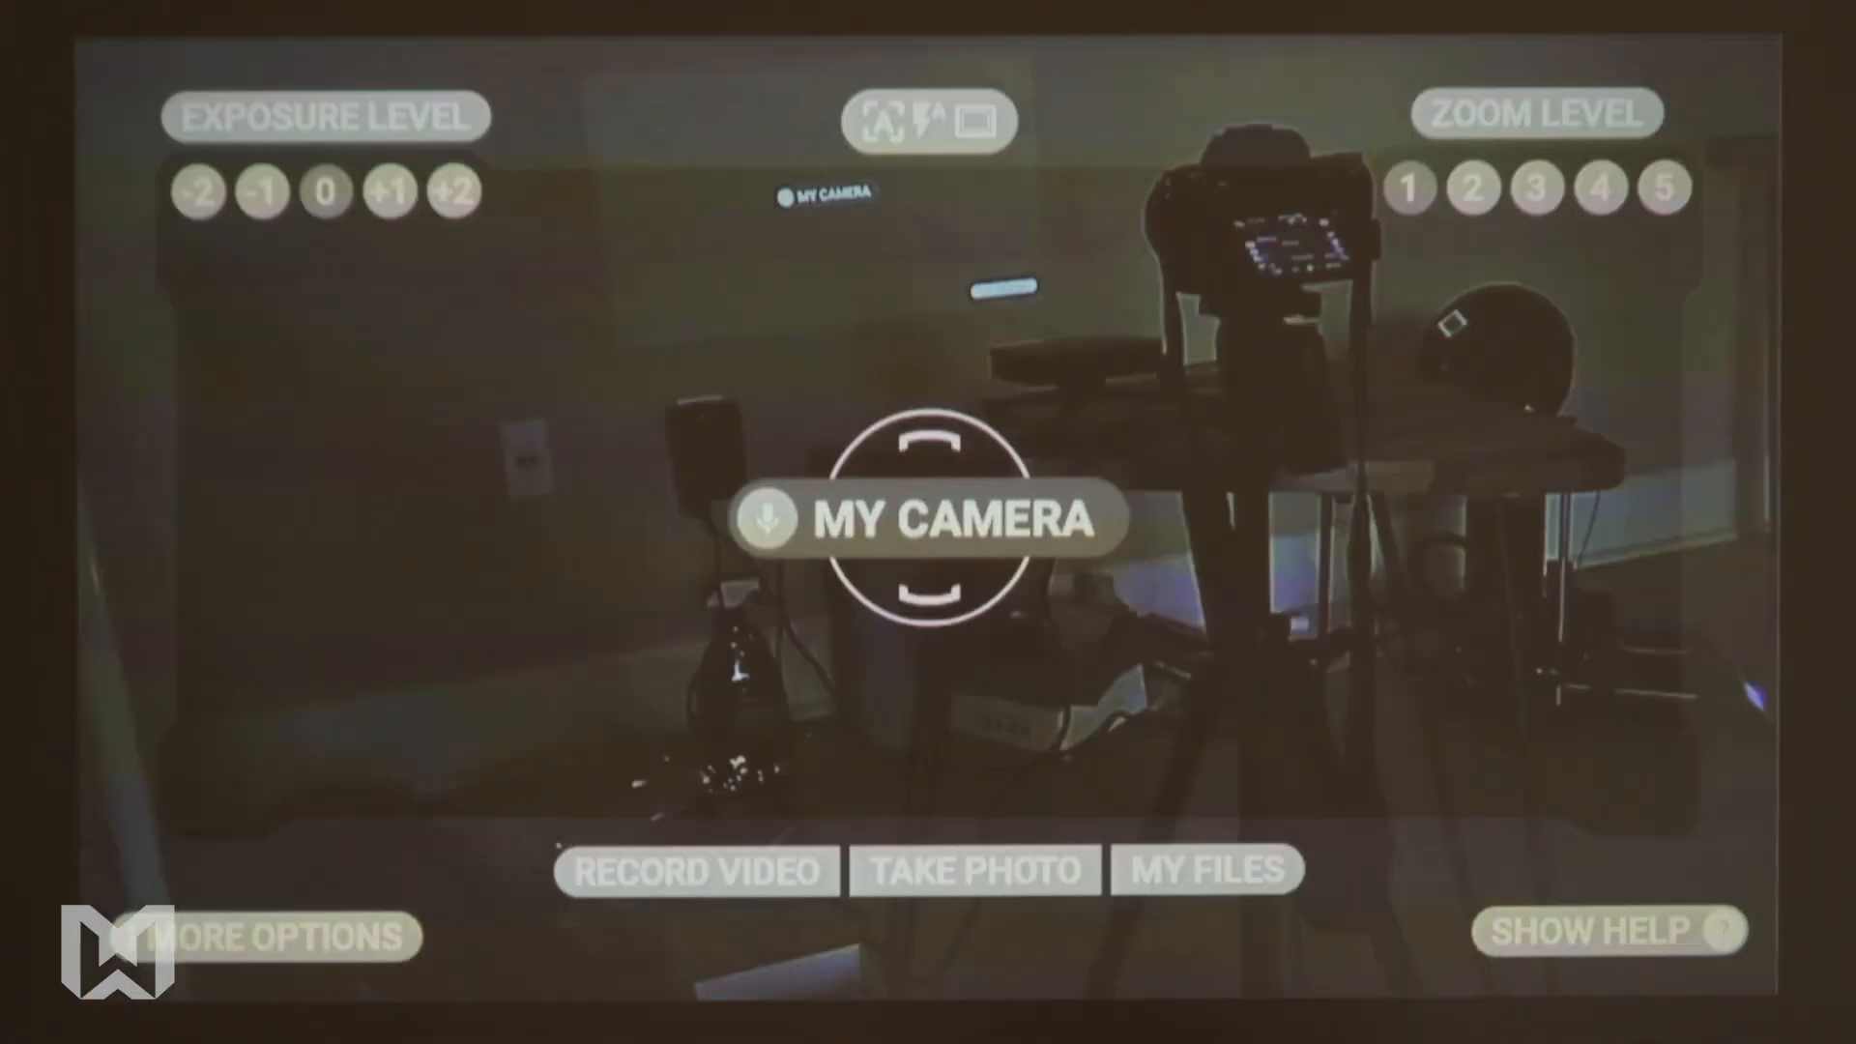